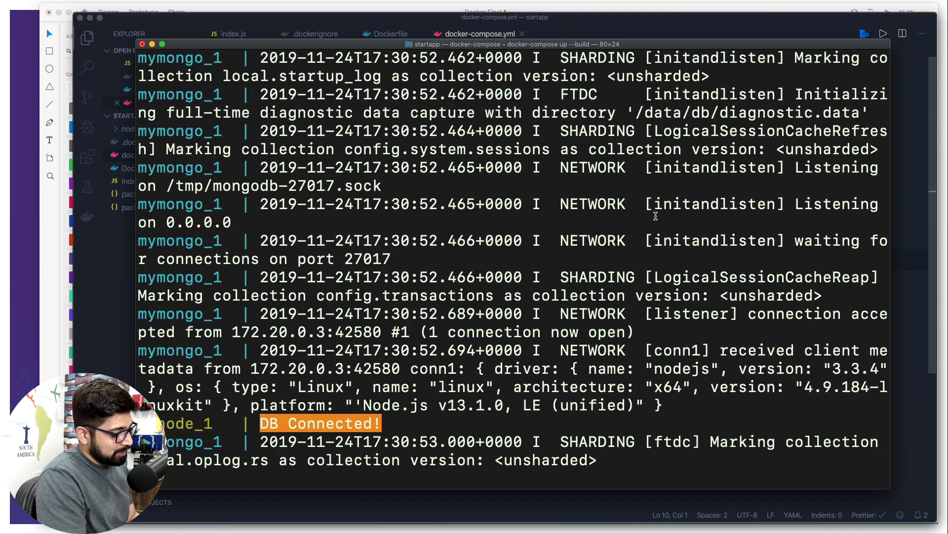
Stop docker-compose, list the startapp files, and enter npm install express.
{"action": "key", "text": "ctrl+c"}
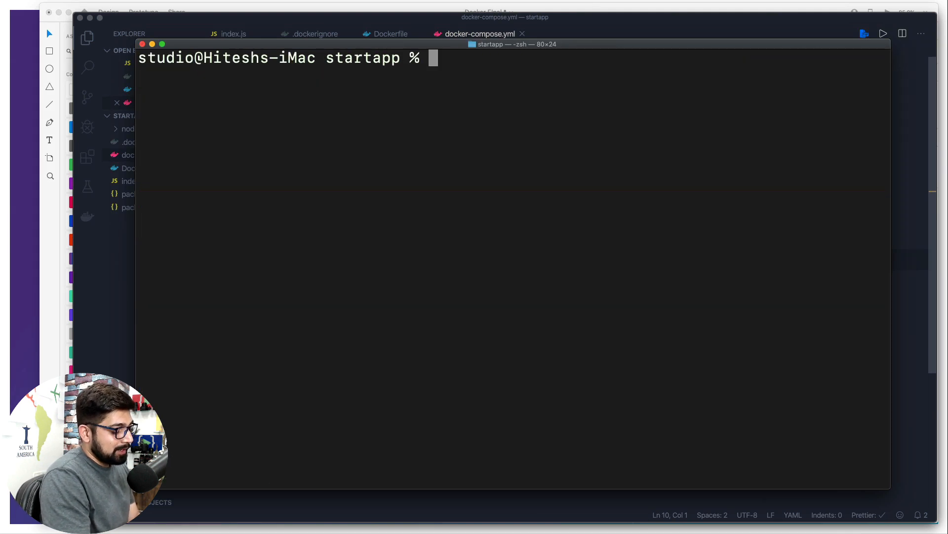
{"action": "type", "text": "ls"}
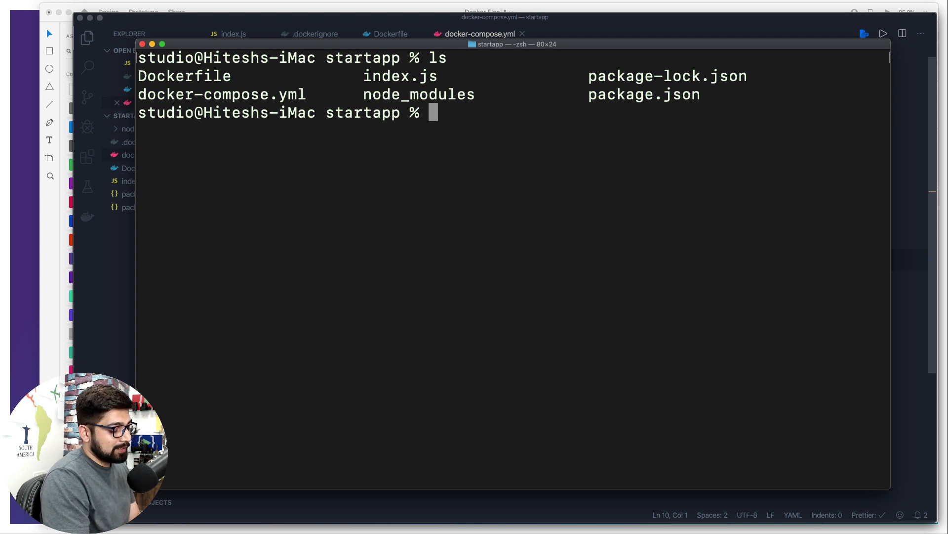
{"action": "type", "text": "npm"}
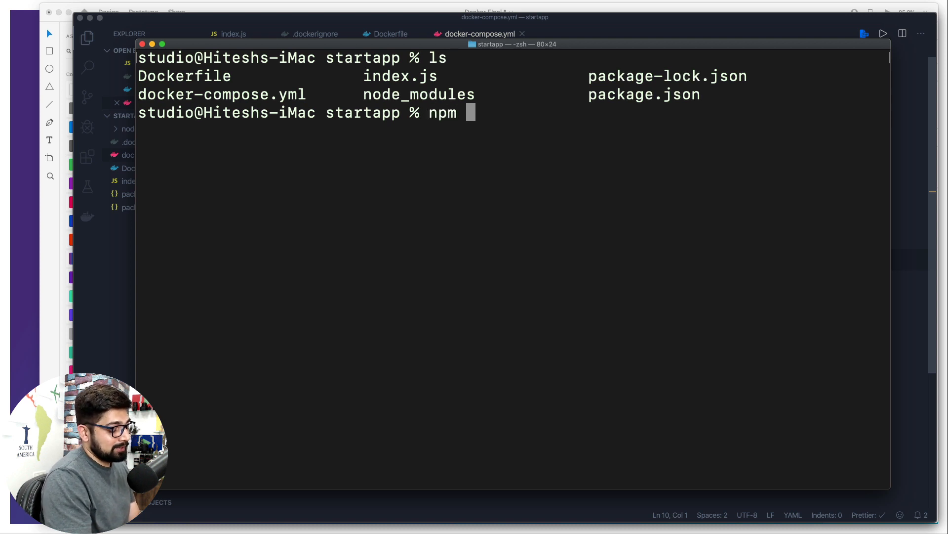
{"action": "type", "text": "install"}
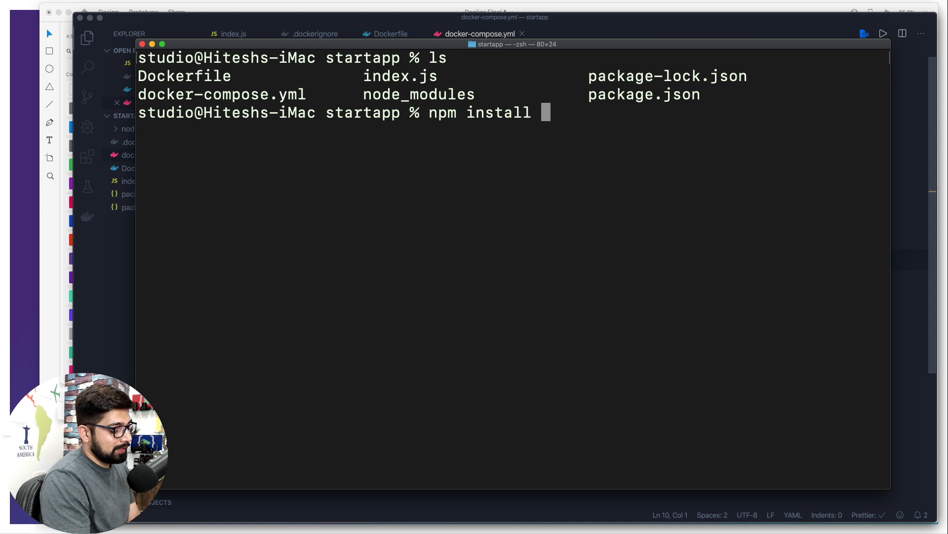
{"action": "type", "text": "express"}
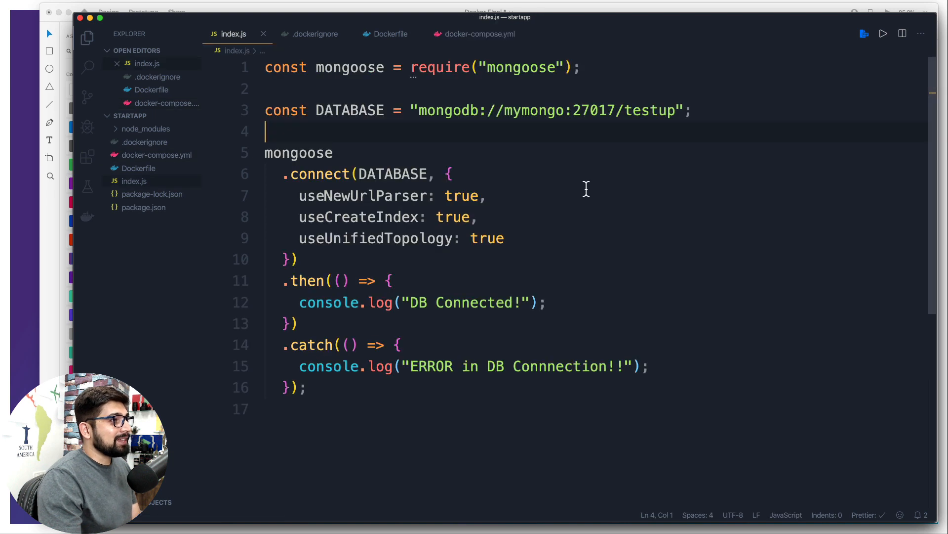
Add const express = require('express') and const app = express() to index.js.
{"action": "key", "text": "Enter"}
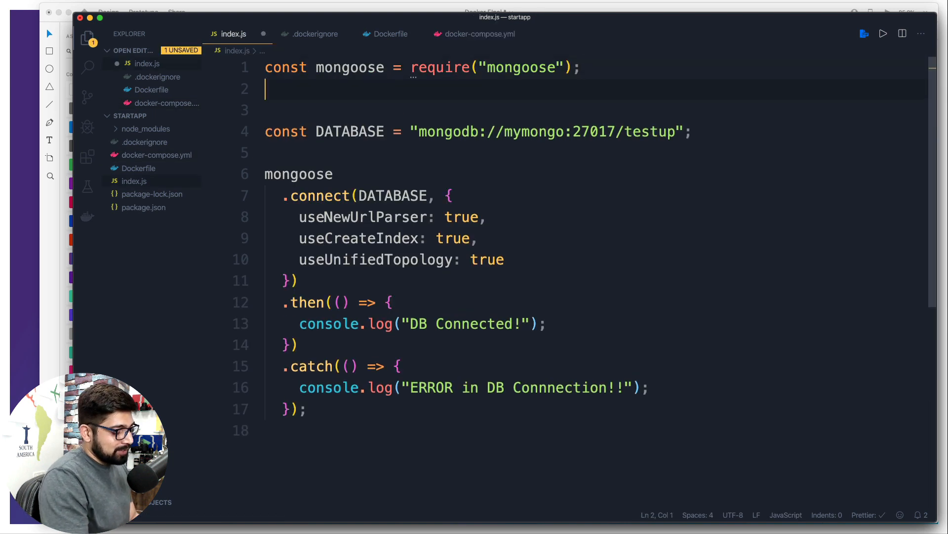
{"action": "type", "text": "c"}
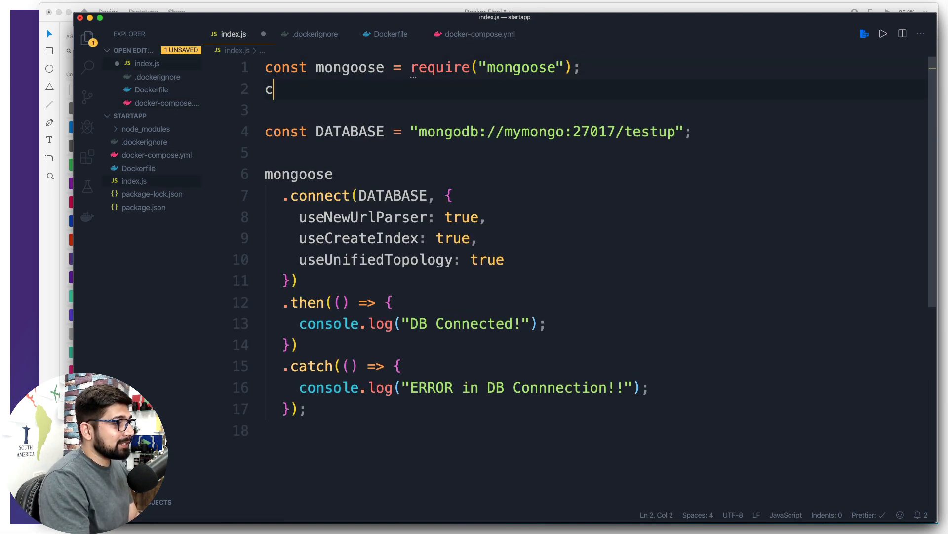
{"action": "type", "text": "onst express = require"}
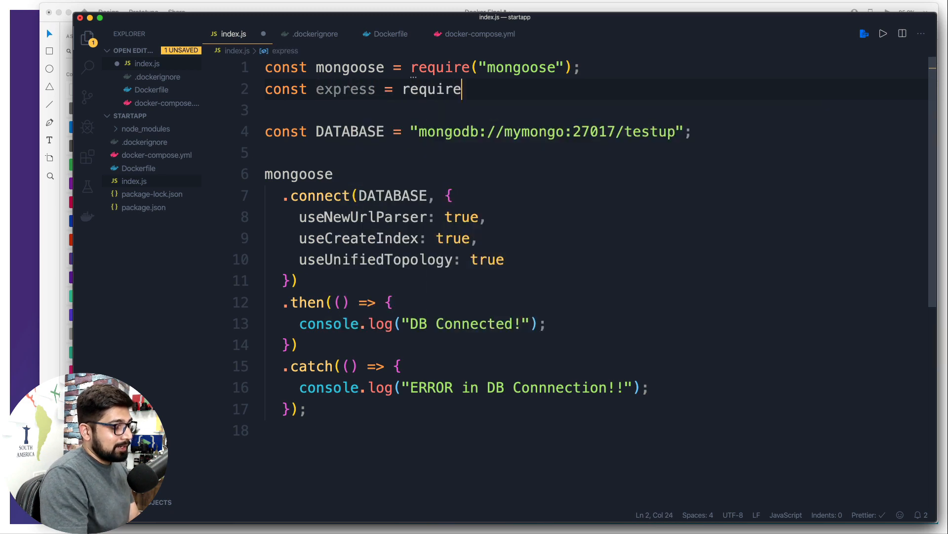
{"action": "type", "text": "('events'"}
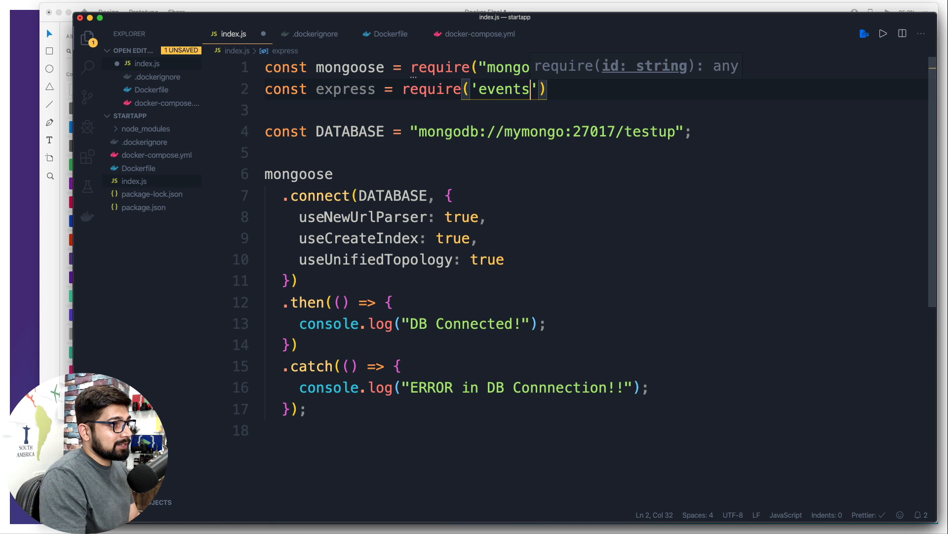
{"action": "type", "text": "expres"}
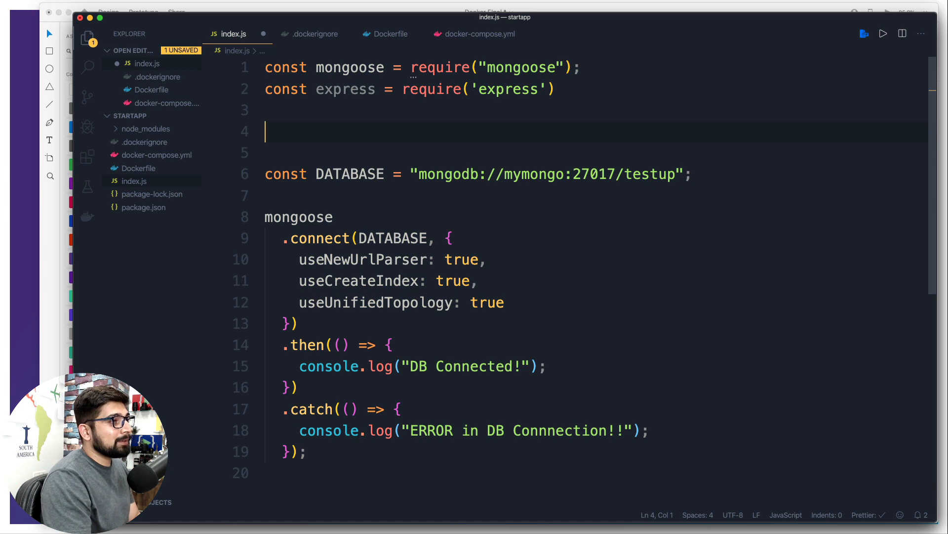
{"action": "type", "text": "const app ="}
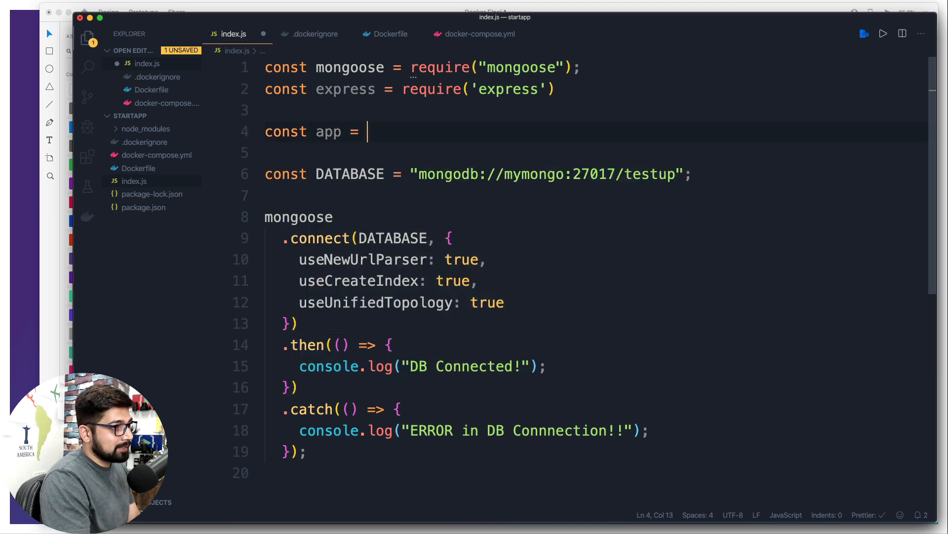
{"action": "type", "text": "express"}
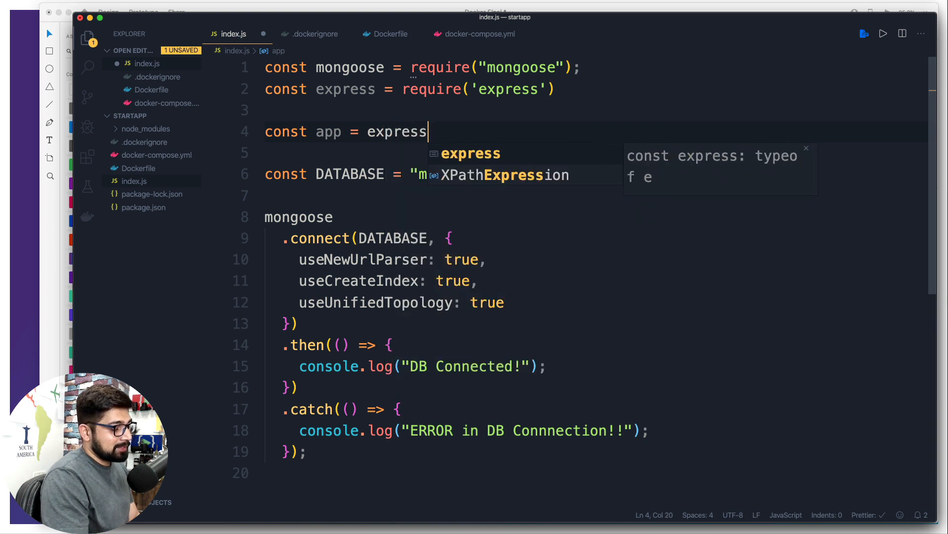
{"action": "type", "text": "()"}
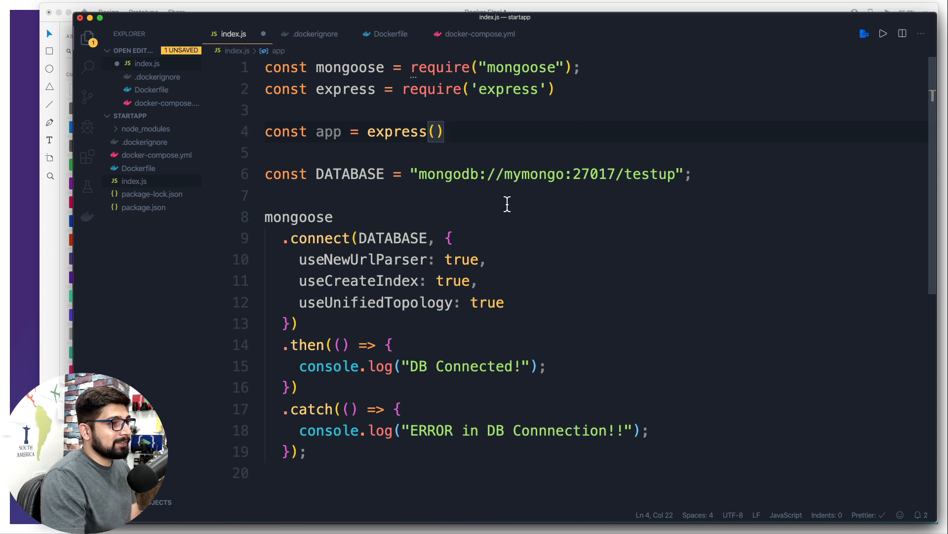
{"action": "scroll", "scroll_direction": "down", "scroll_amount": 3}
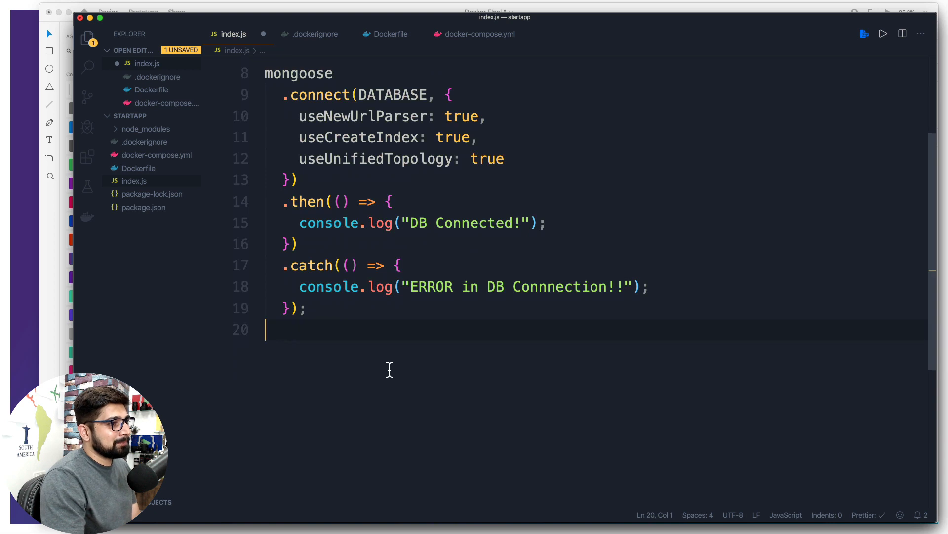
Add a GET "/" route responding with JSON "You are at ROOT route".
{"action": "key", "text": "Enter"}
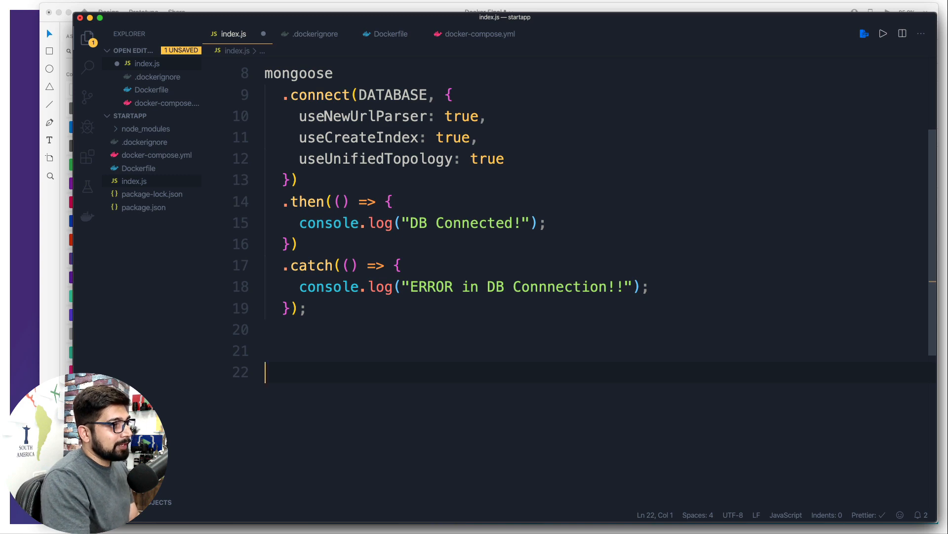
{"action": "type", "text": "app"}
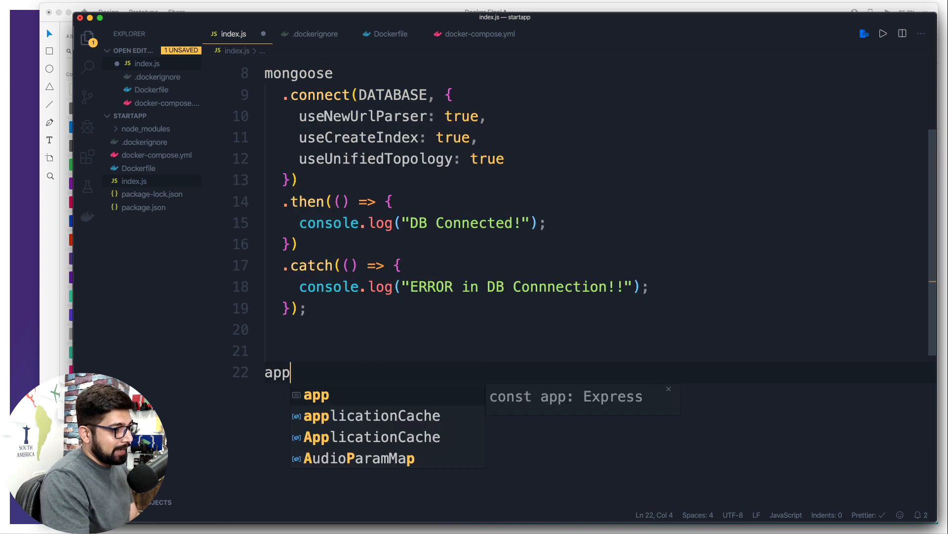
{"action": "type", "text": ".get"}
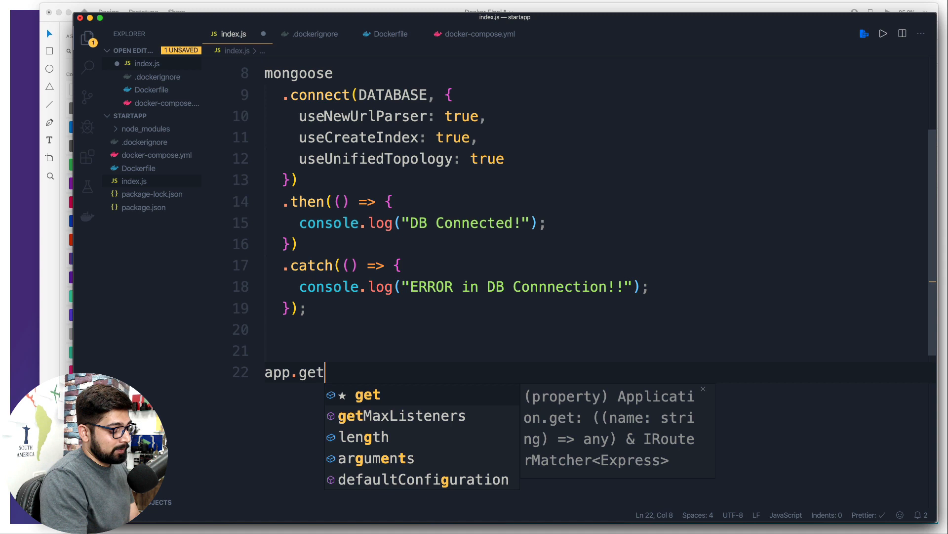
{"action": "type", "text": "("}
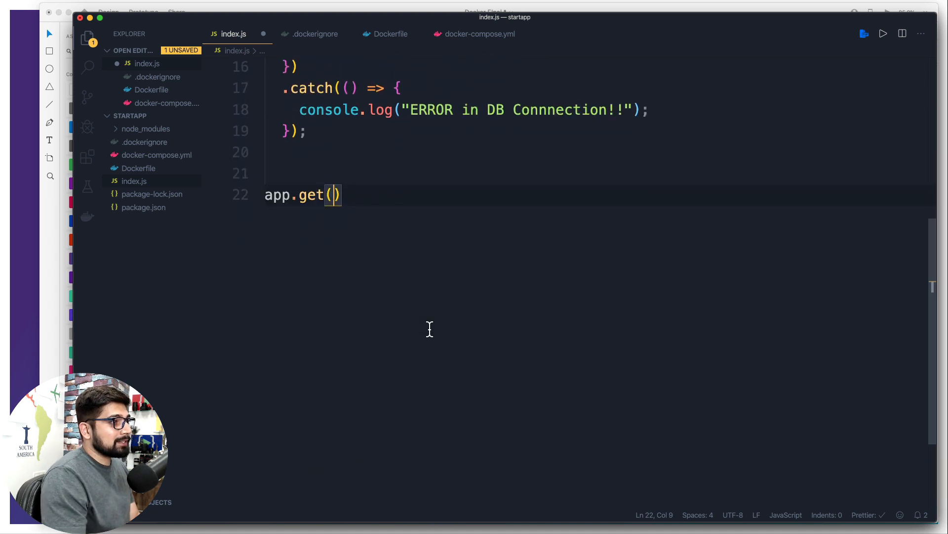
{"action": "type", "text": "\"/\","}
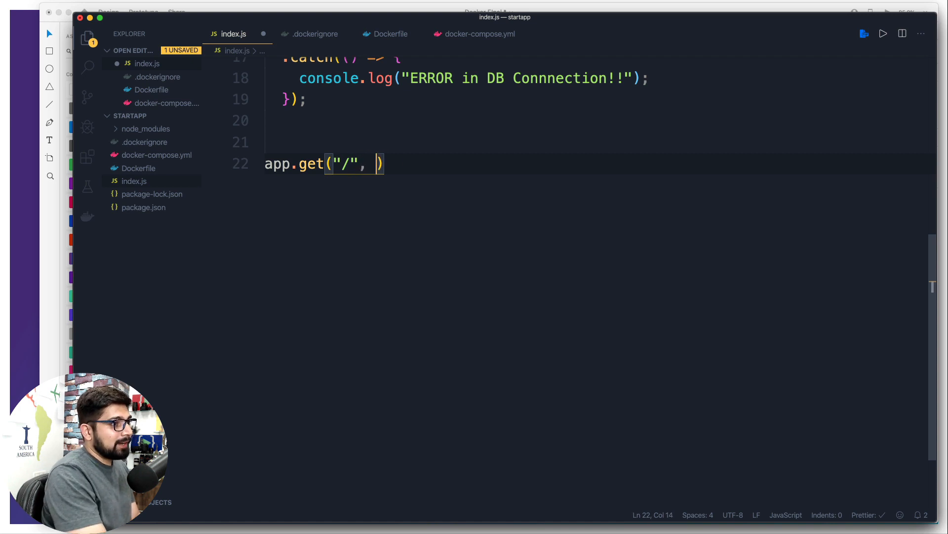
{"action": "type", "text": "() => { }"}
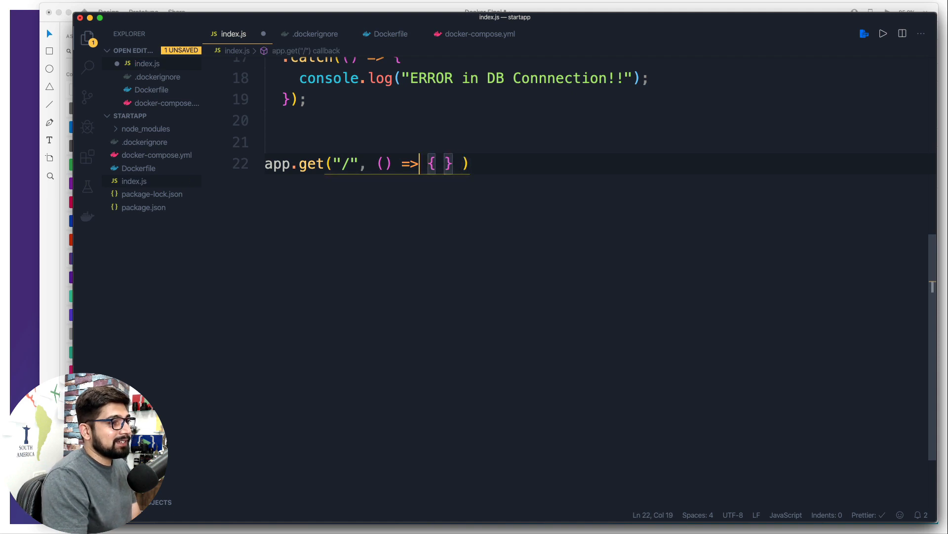
{"action": "type", "text": "req"}
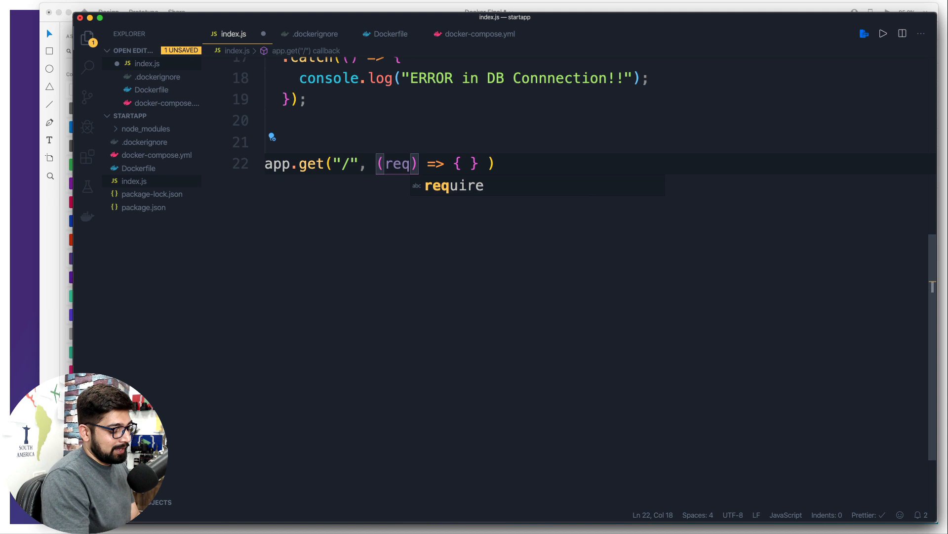
{"action": "type", "text": ", res"}
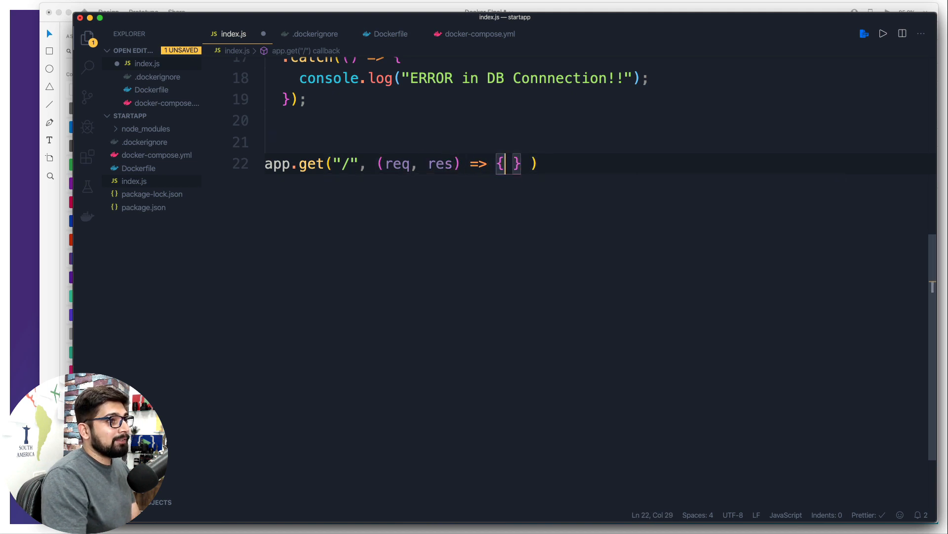
{"action": "type", "text": "res"}
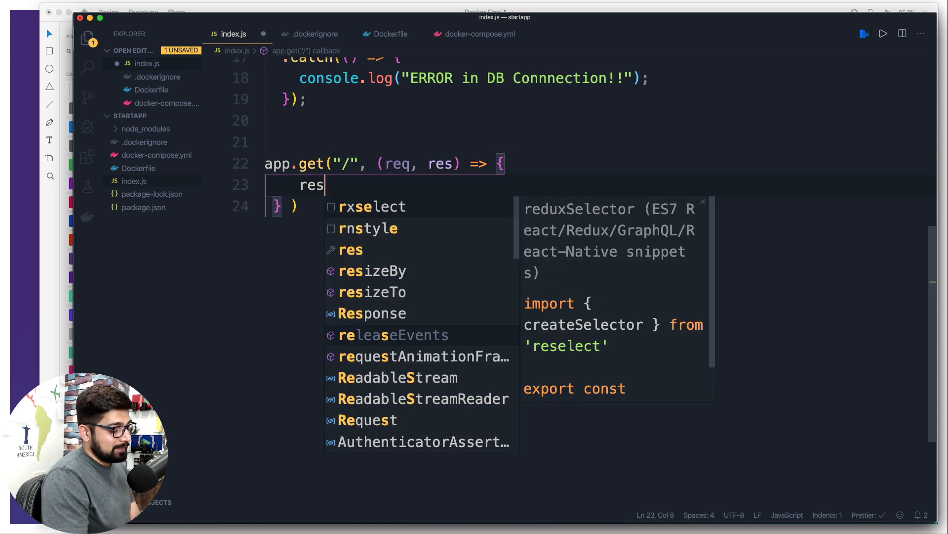
{"action": "type", "text": ".json({"}
{"action": "type", "text": "message"}
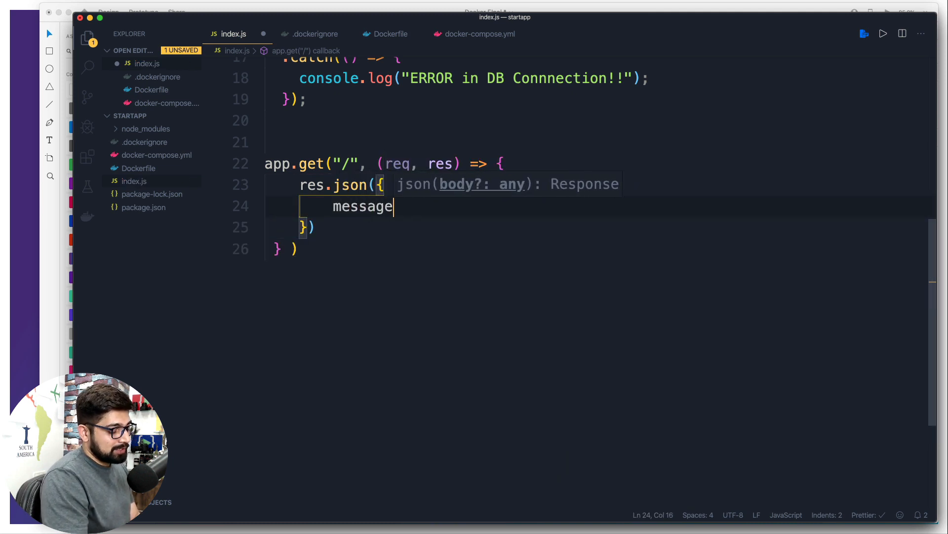
{"action": "type", "text": ": \"\""}
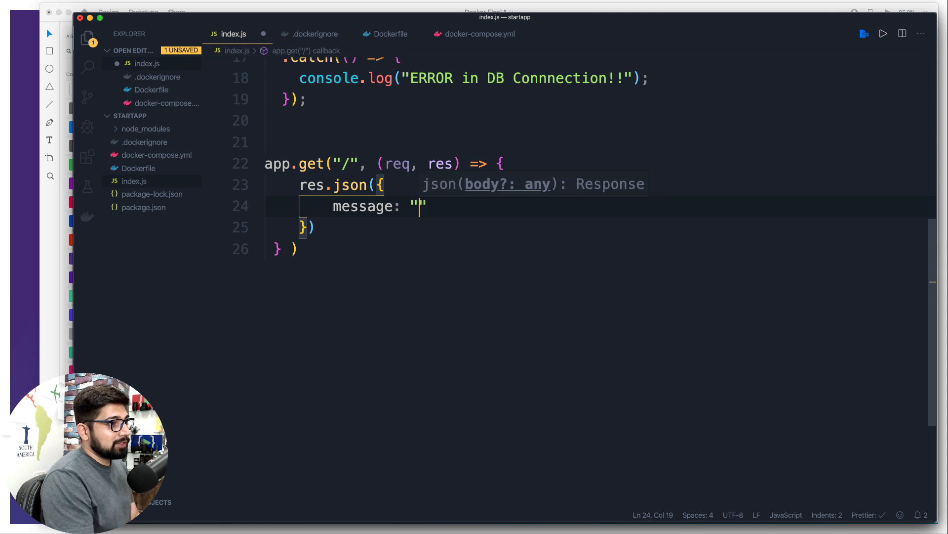
{"action": "type", "text": "You are b"}
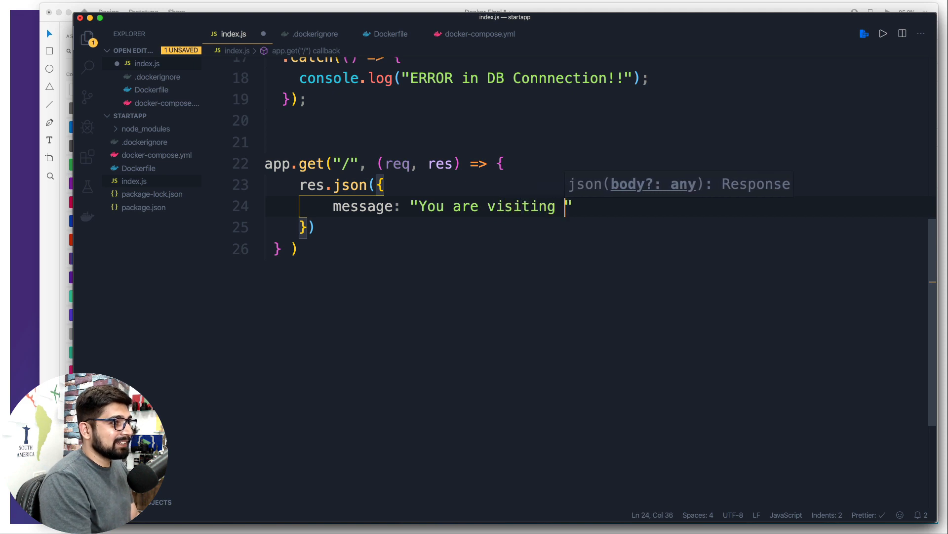
{"action": "type", "text": "ROOT rou"}
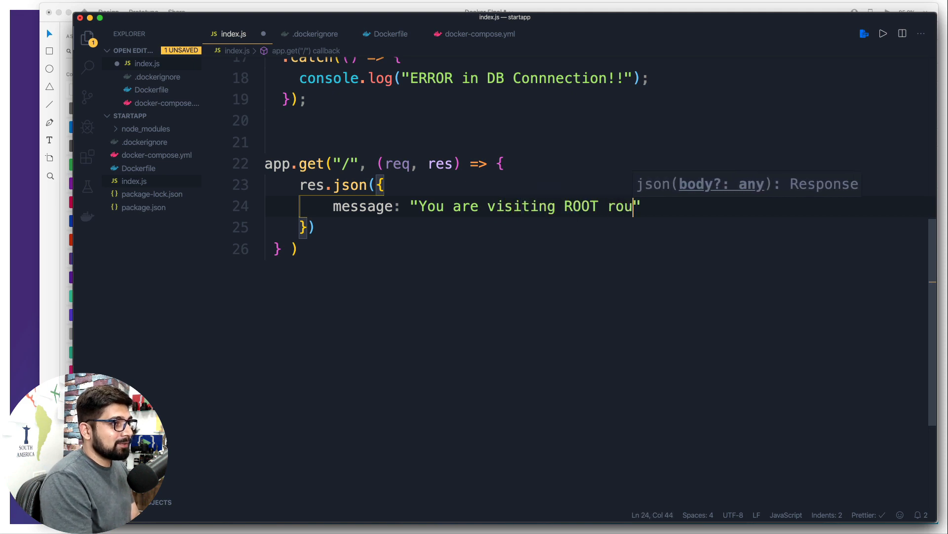
{"action": "type", "text": "te\""}
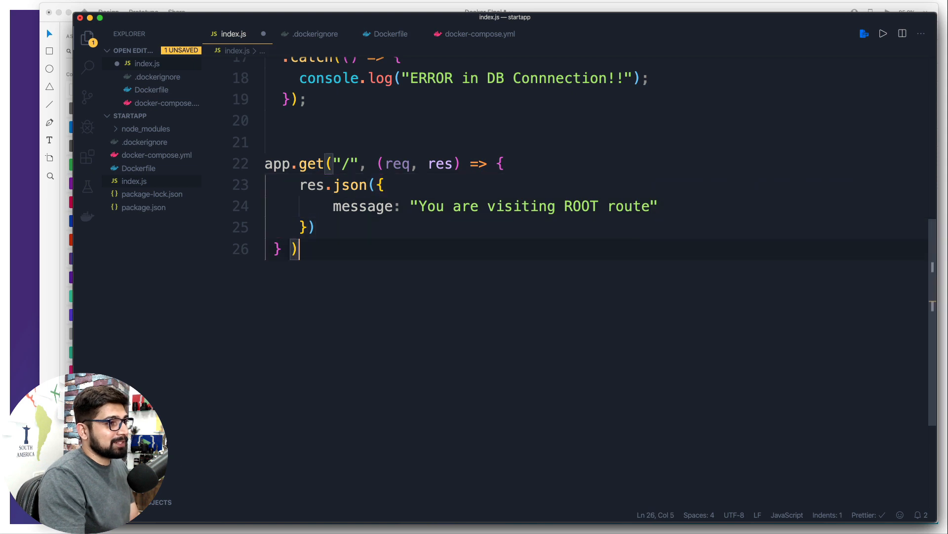
{"action": "key", "text": "enter"}
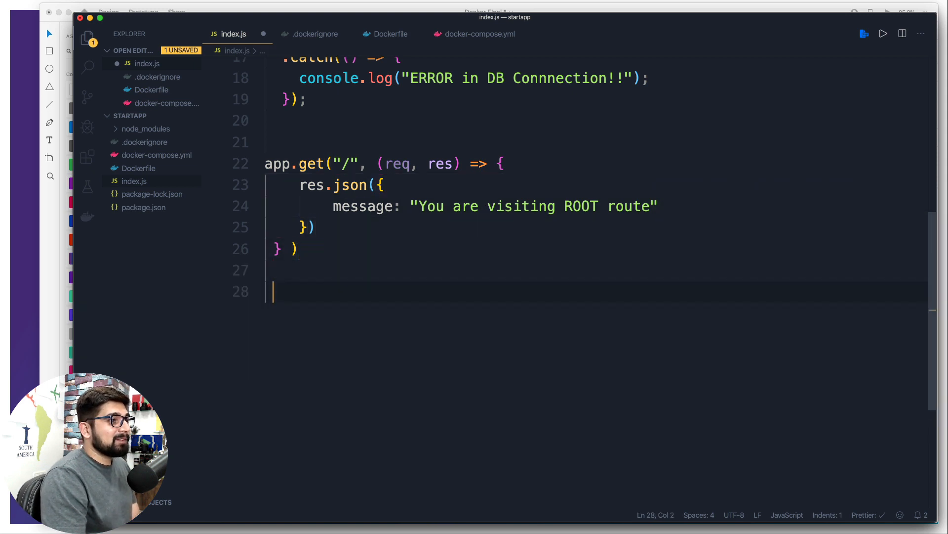
{"action": "key", "text": "enter"}
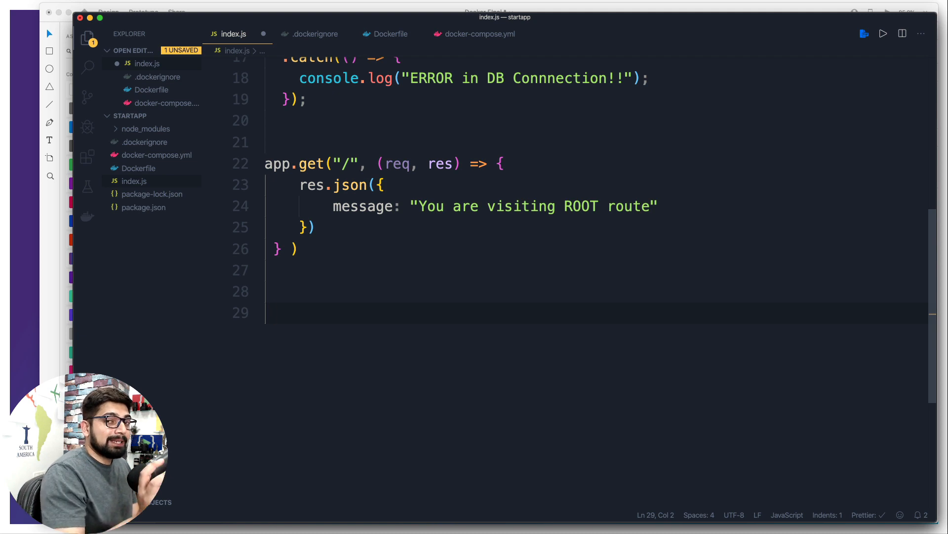
Add app.listen on port 8000 logging "8000 is ready to server...".
{"action": "type", "text": "app."}
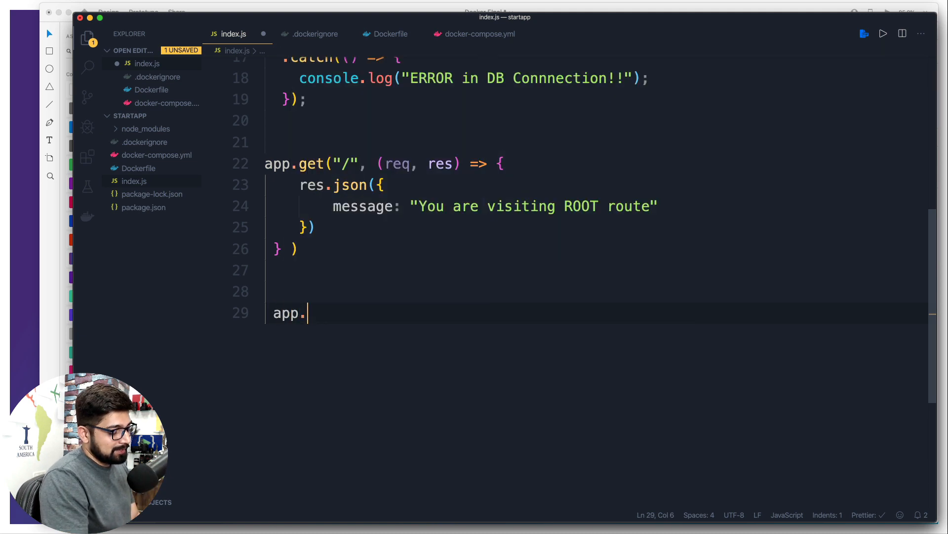
{"action": "type", "text": "listen"}
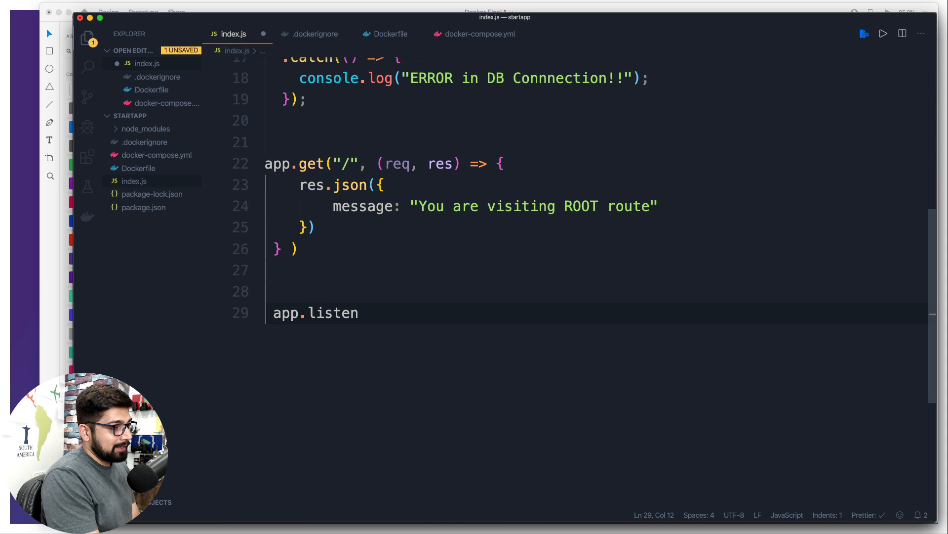
{"action": "type", "text": "()"}
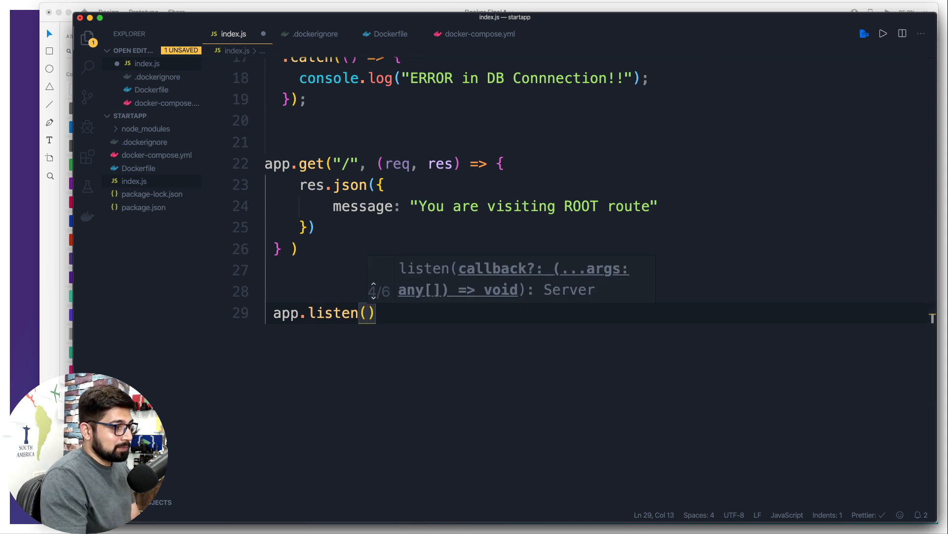
{"action": "type", "text": "8"}
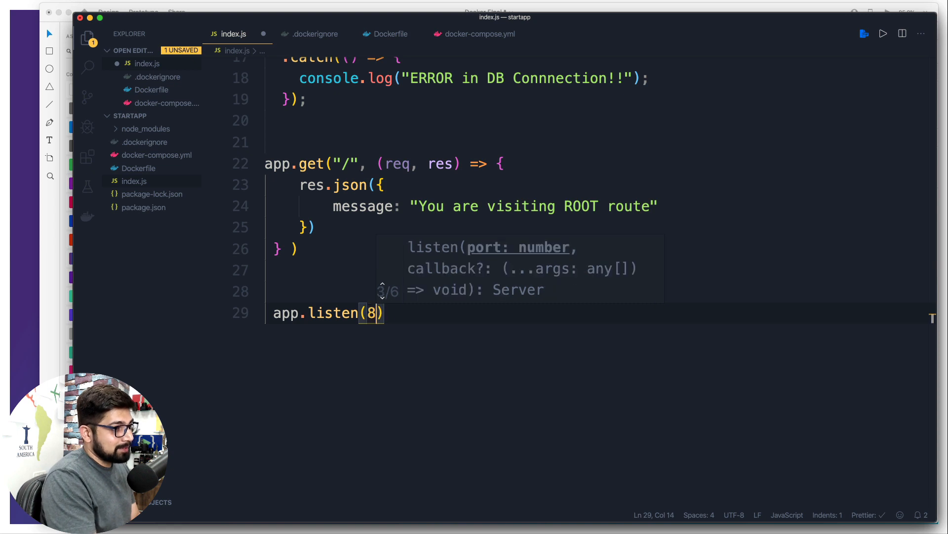
{"action": "type", "text": "000"}
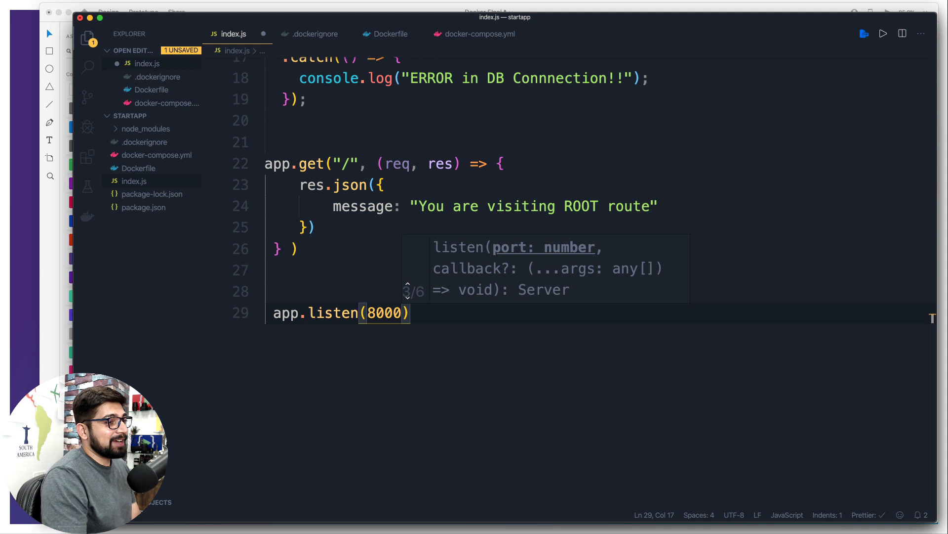
{"action": "type", "text": ", () => {} )"}
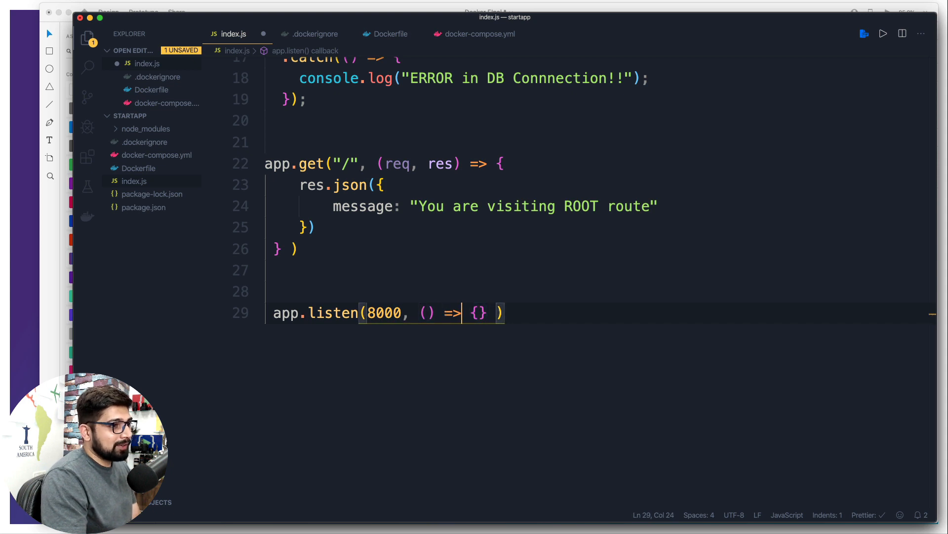
{"action": "key", "text": "enter"}
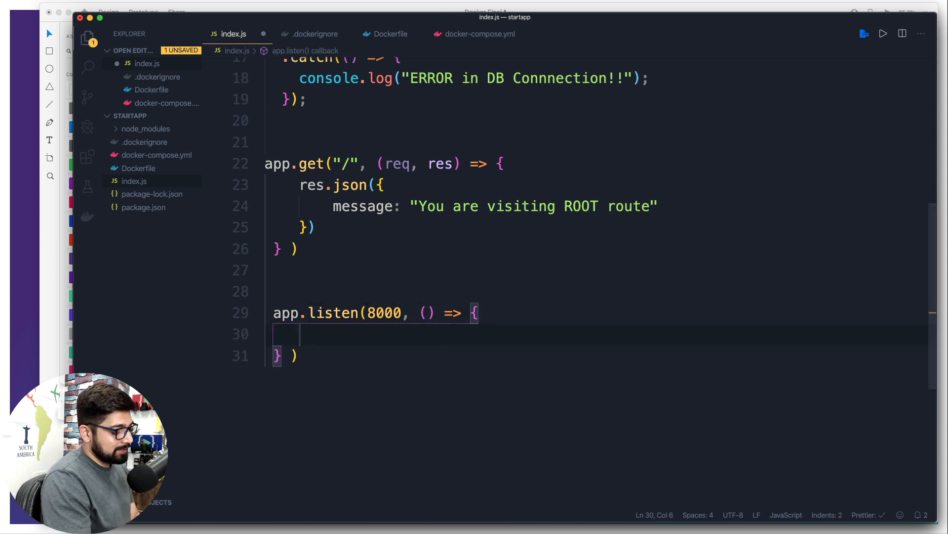
{"action": "type", "text": "col"}
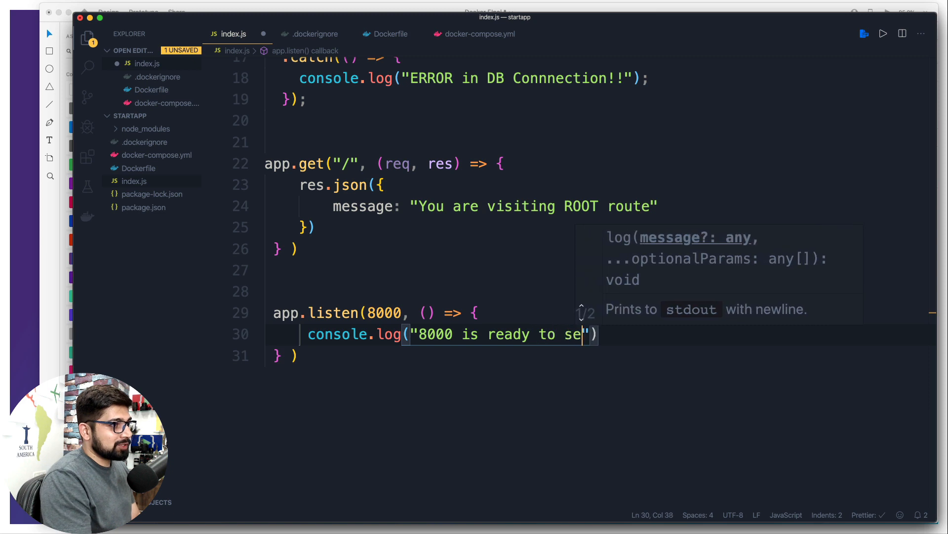
{"action": "type", "text": "rver..."}
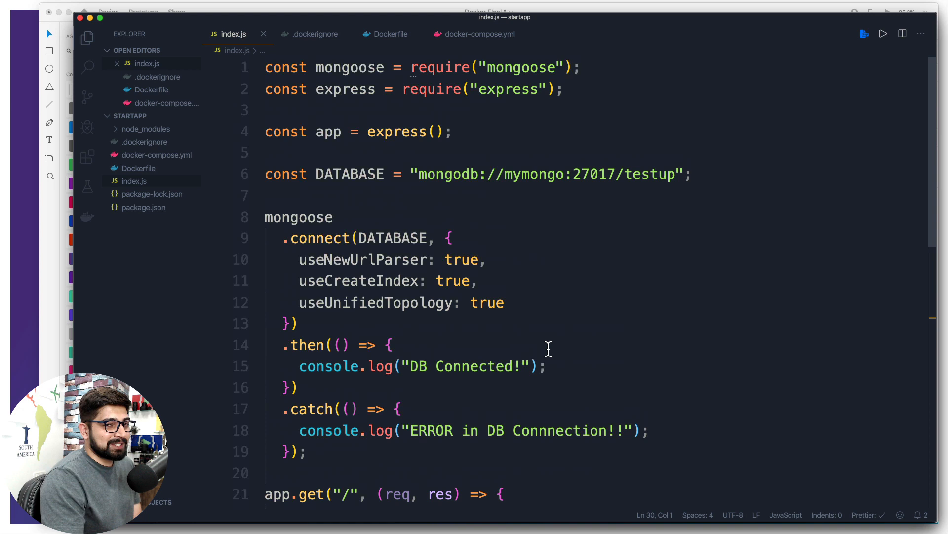
Scroll through the formatted index.js to review the code.
{"action": "scroll", "scroll_direction": "down", "scroll_amount": 3}
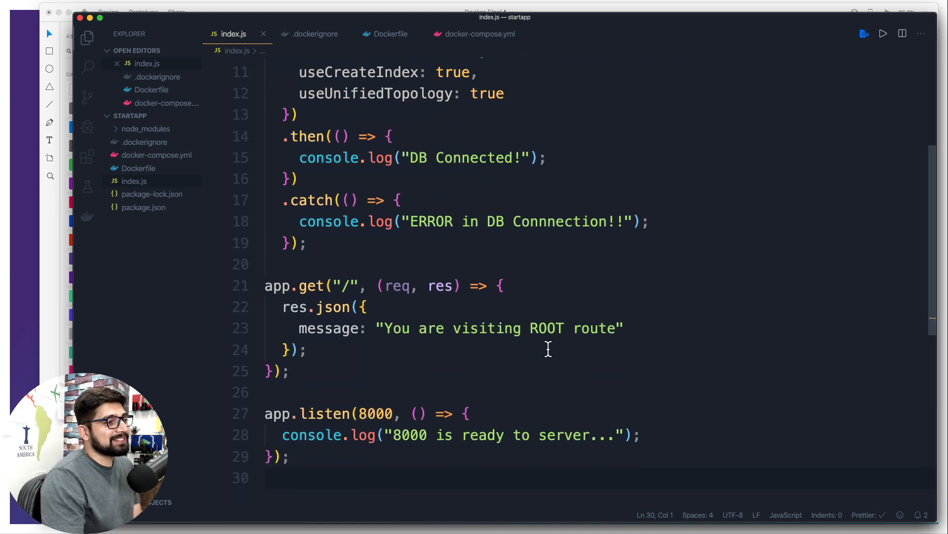
{"action": "scroll", "scroll_direction": "down", "scroll_amount": 3}
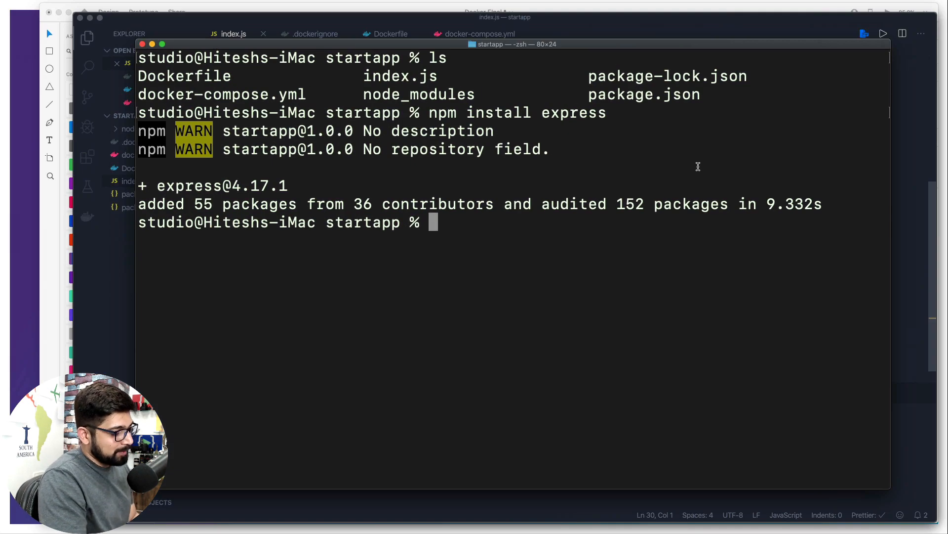
Run docker-compose up --build and select the "DB Connected!" log message.
{"action": "type", "text": "docker-compose up --build"}
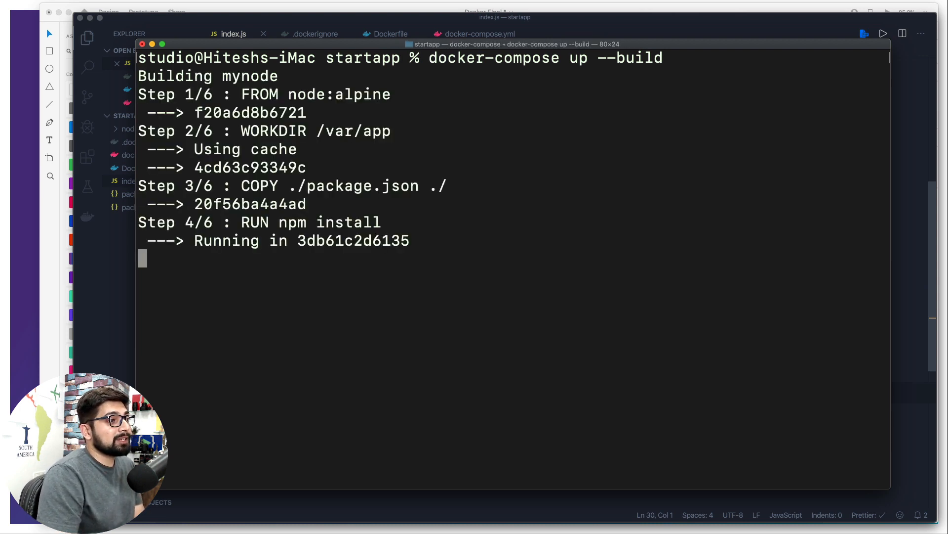
{"action": "mouse_move", "coordinate": [527, 235]}
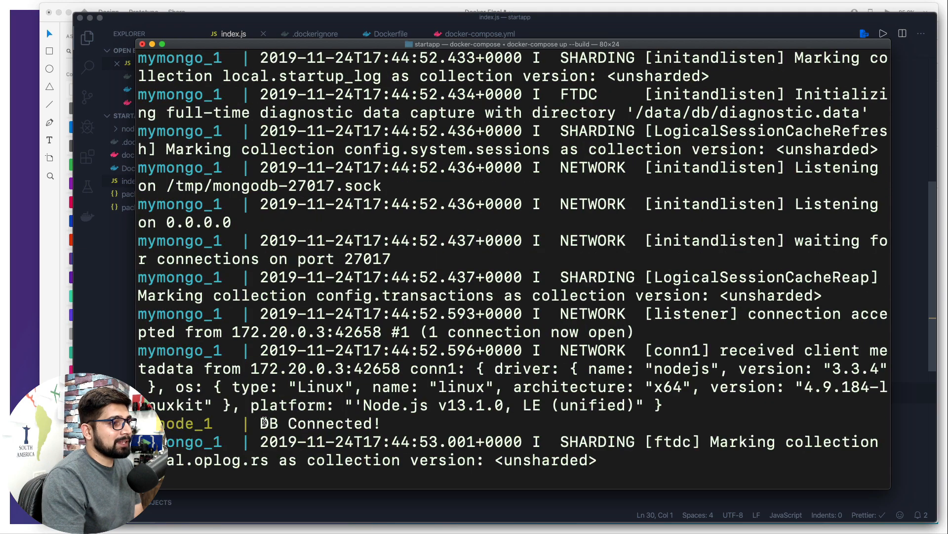
{"action": "double_click", "coordinate": [318, 422]}
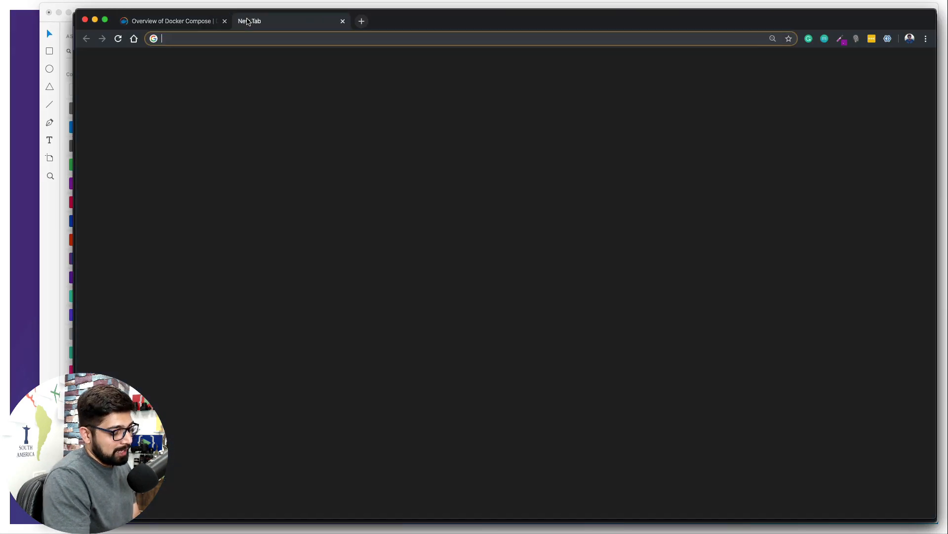
Enter localhost:3000 in the new Chrome tab's address bar.
{"action": "type", "text": "localhost:3000"}
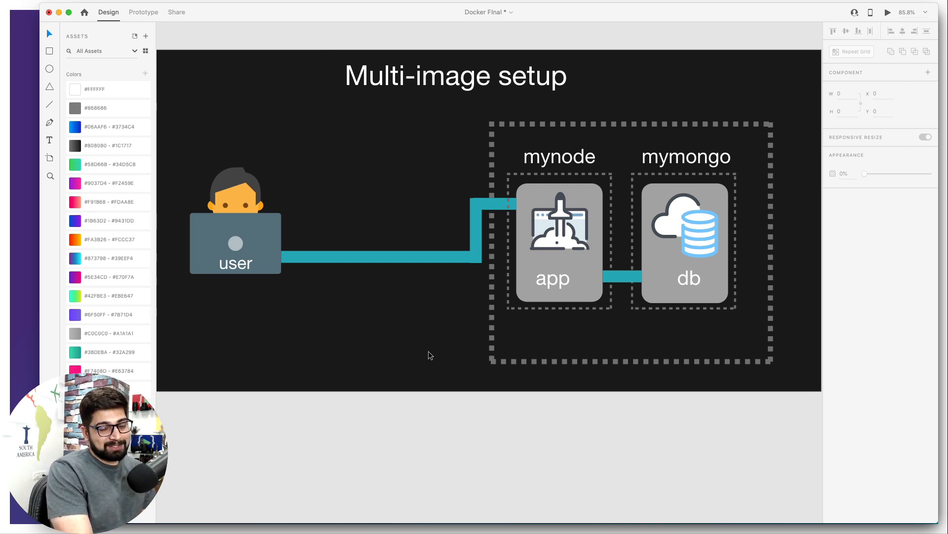
{"action": "left_click", "coordinate": [552, 279]}
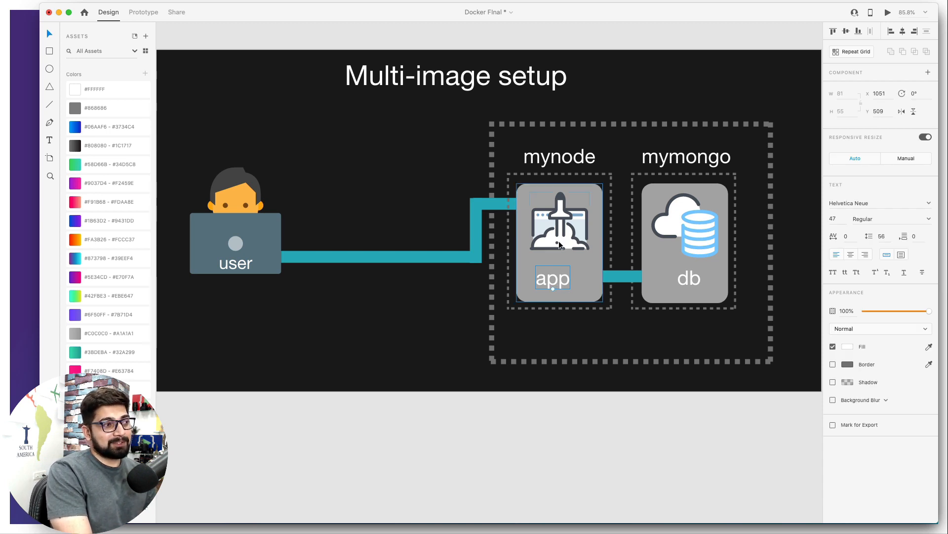
{"action": "left_click", "coordinate": [559, 242]}
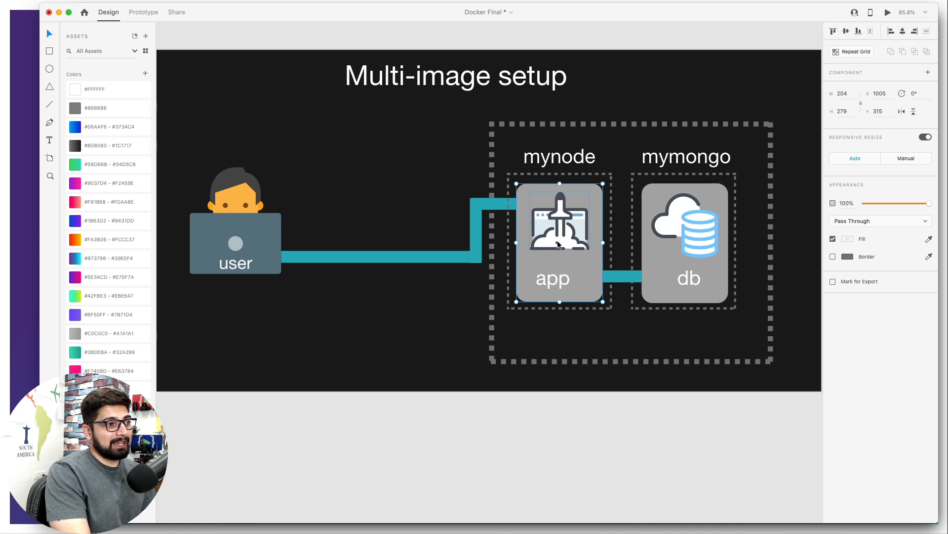
{"action": "mouse_move", "coordinate": [553, 243]}
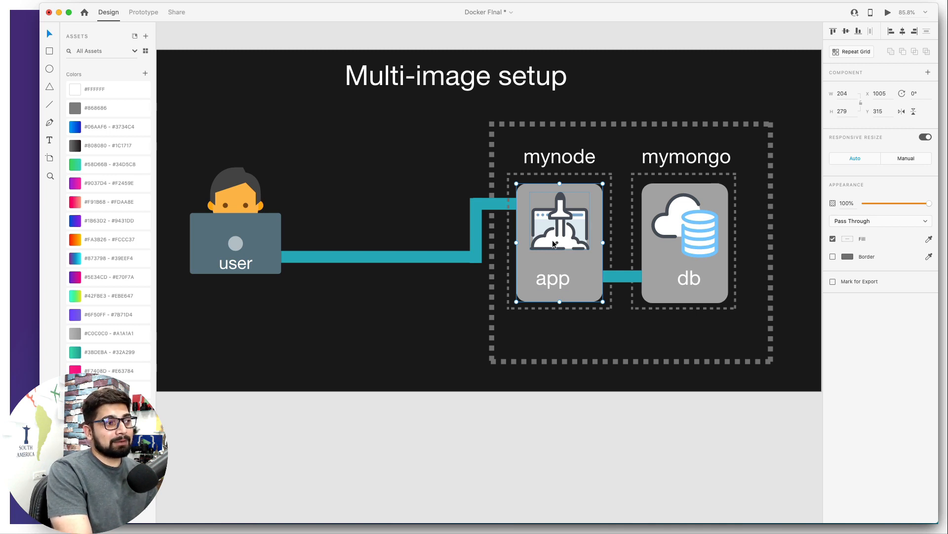
{"action": "left_click", "coordinate": [684, 243]}
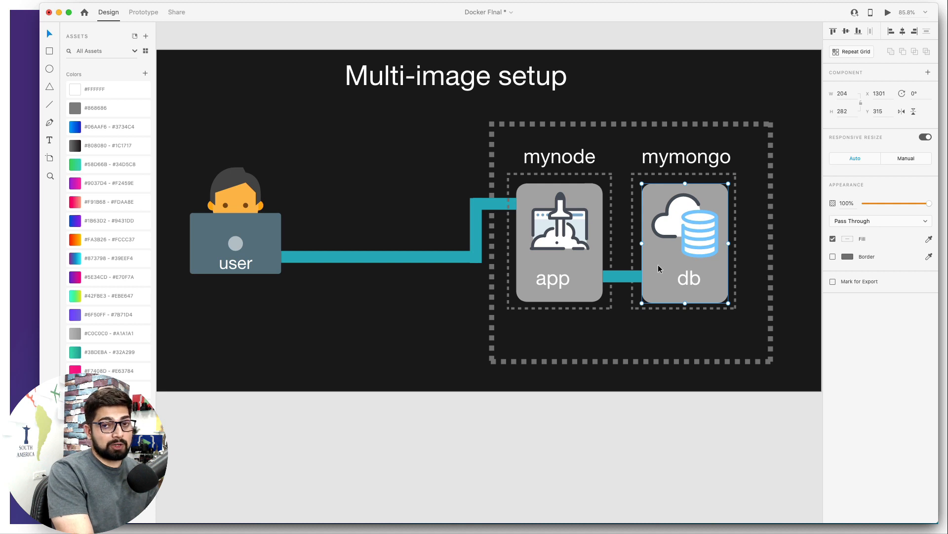
{"action": "mouse_move", "coordinate": [636, 331]}
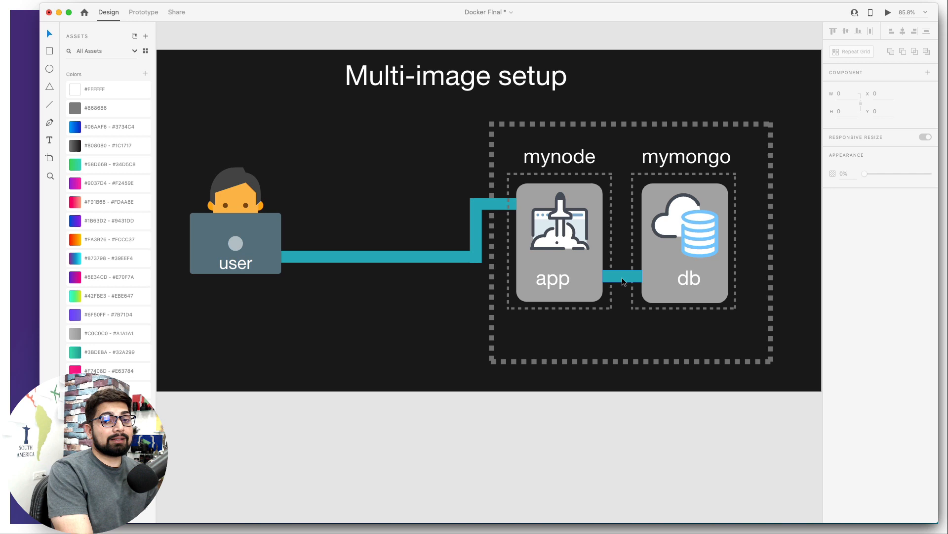
{"action": "left_click", "coordinate": [623, 277]}
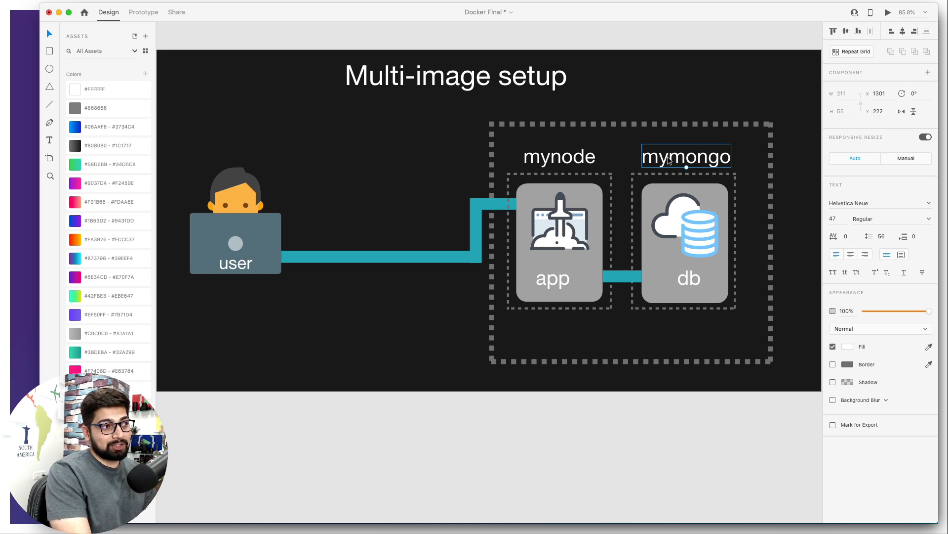
{"action": "left_click", "coordinate": [558, 156]}
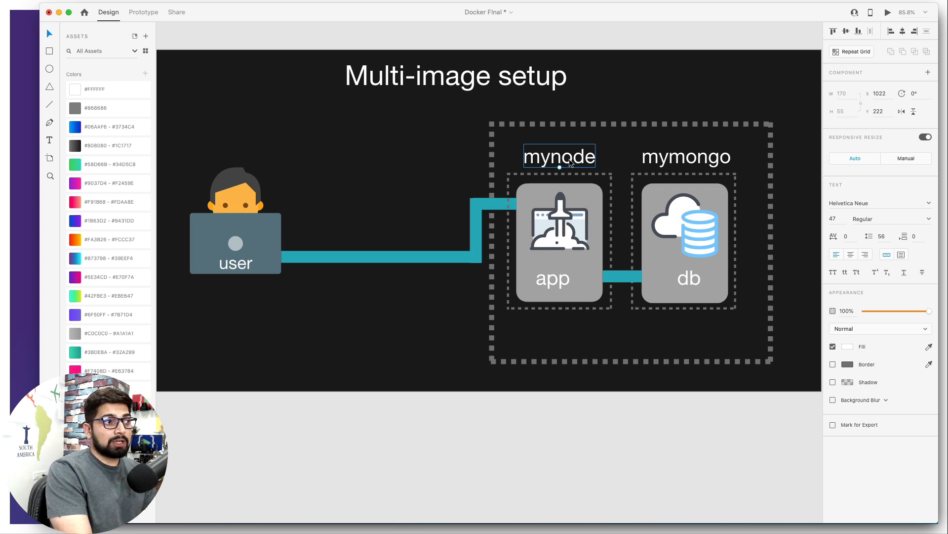
{"action": "left_click", "coordinate": [686, 156]}
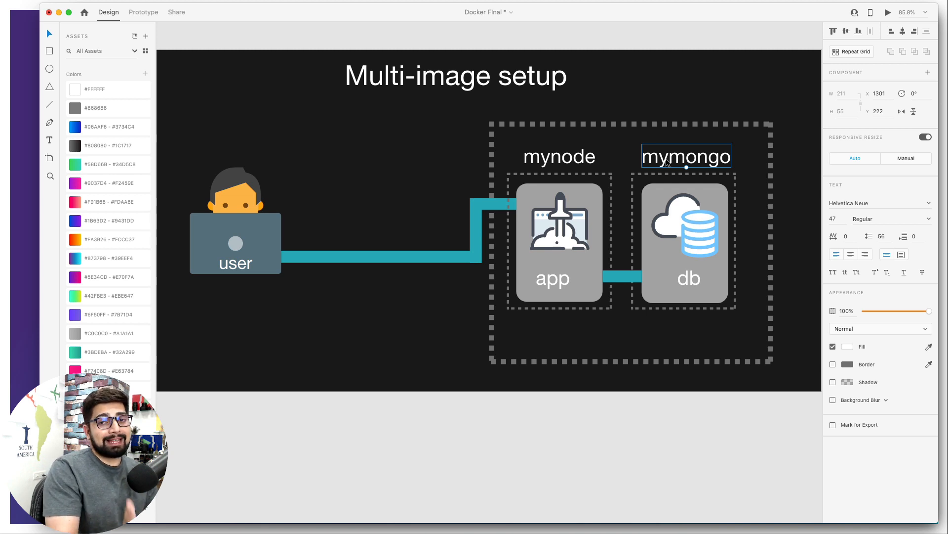
{"action": "left_click", "coordinate": [558, 156]}
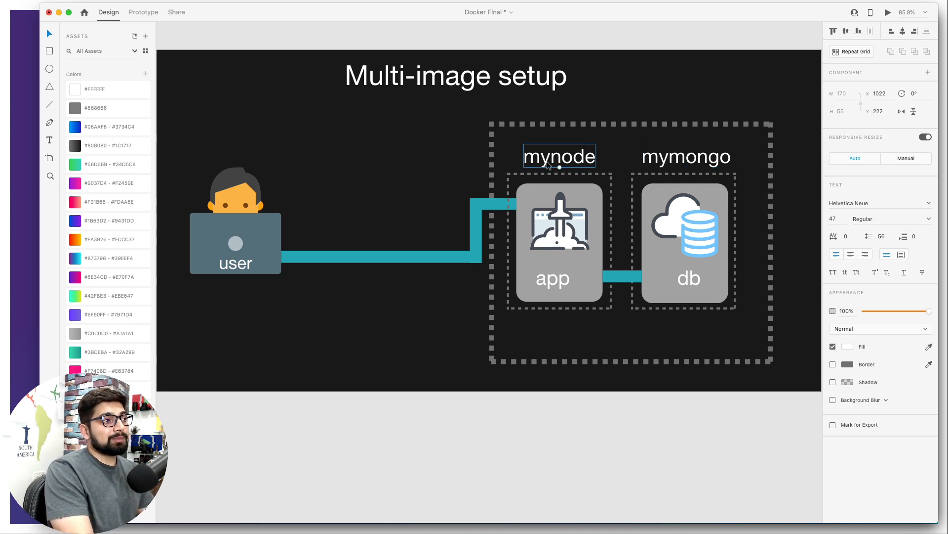
{"action": "left_click", "coordinate": [558, 242]}
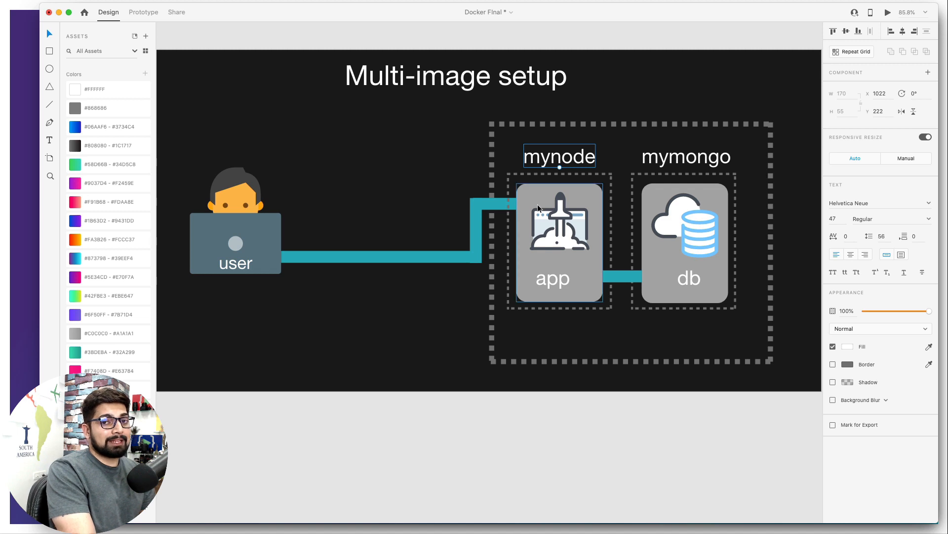
{"action": "mouse_move", "coordinate": [539, 209]}
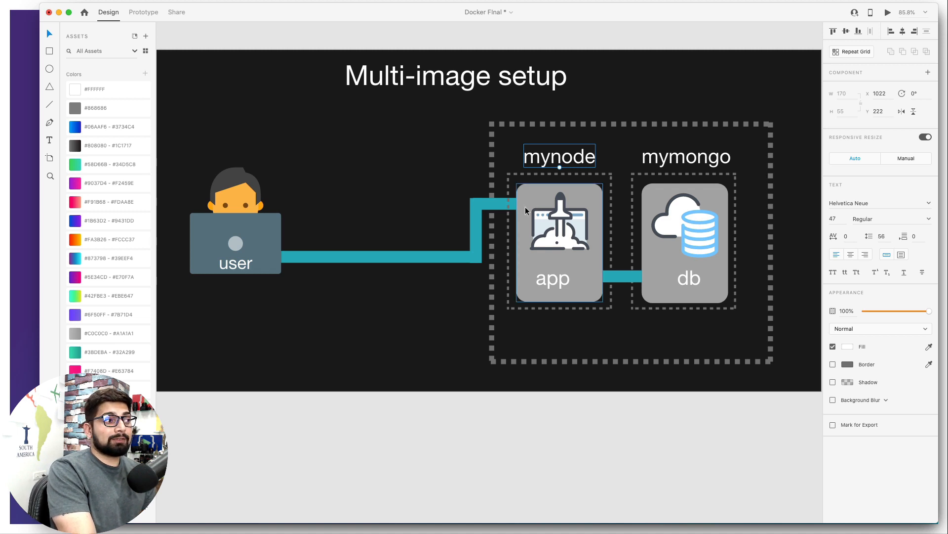
{"action": "left_click", "coordinate": [494, 204]}
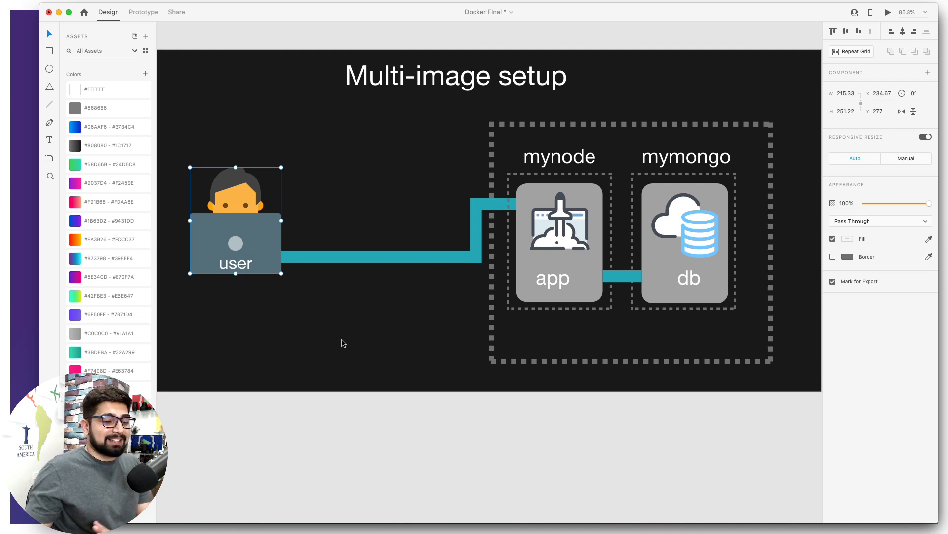
{"action": "left_click", "coordinate": [480, 425]}
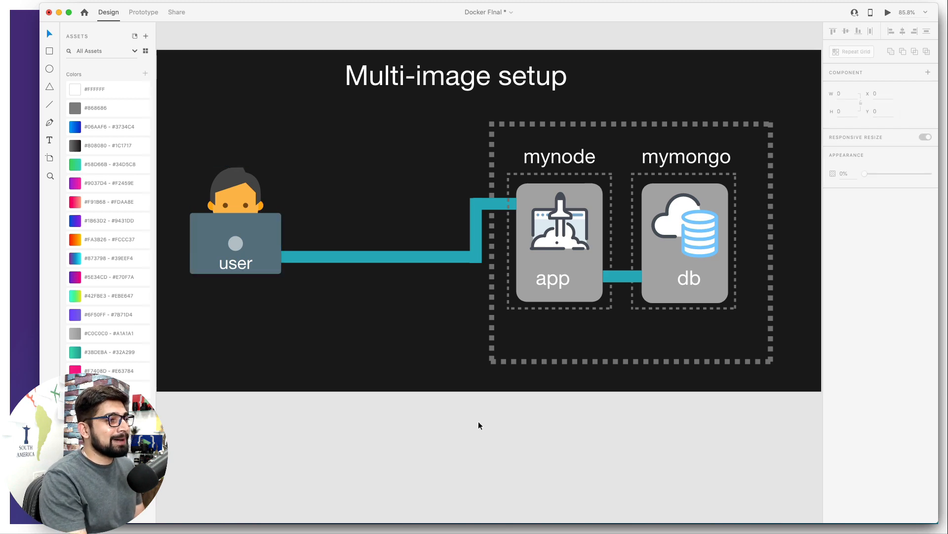